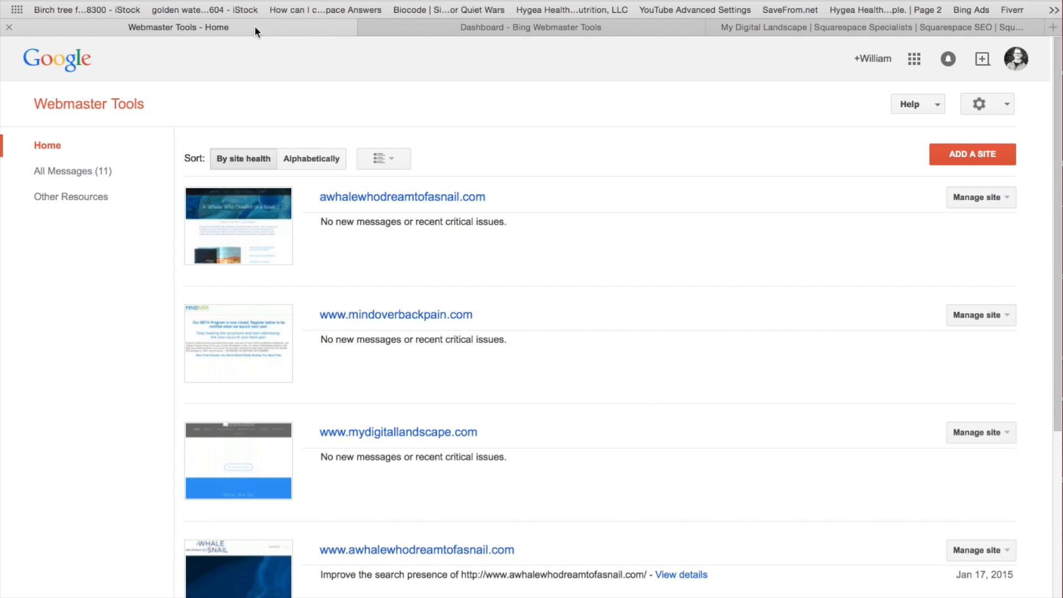
mouse_move(179, 26)
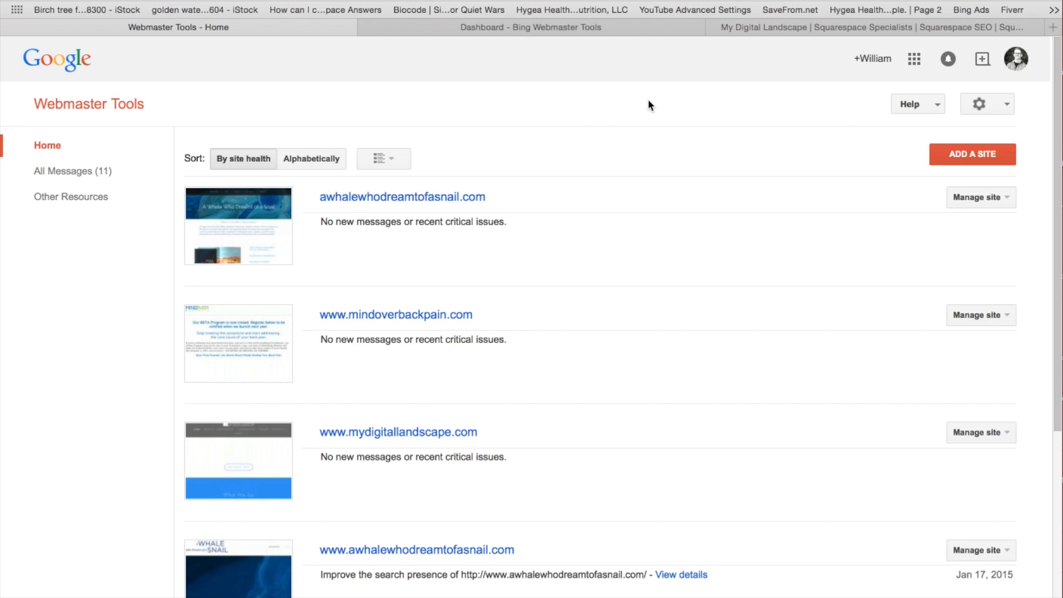
mouse_move(944, 162)
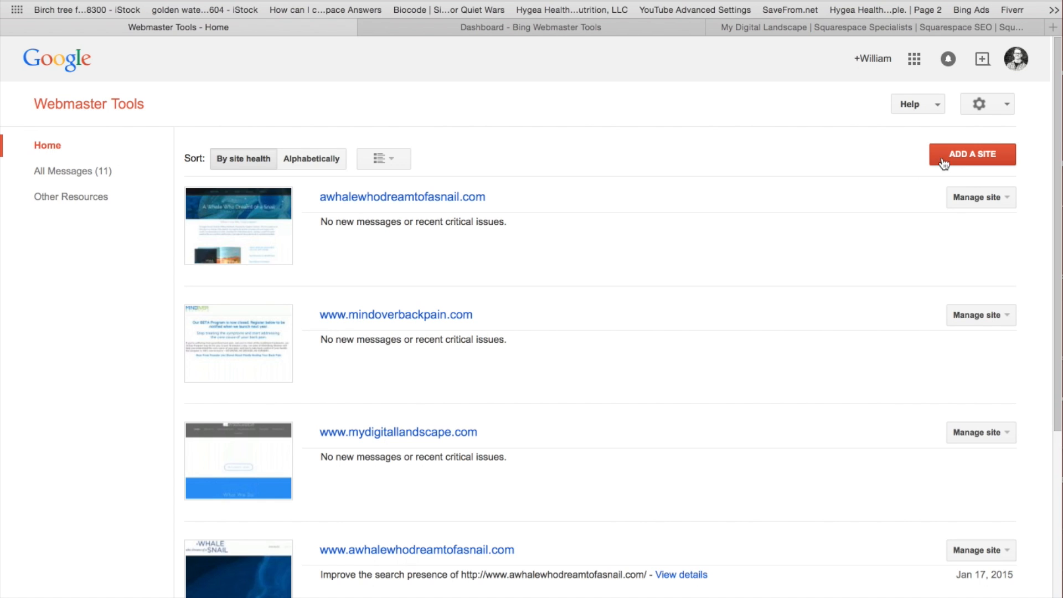
left_click(971, 154)
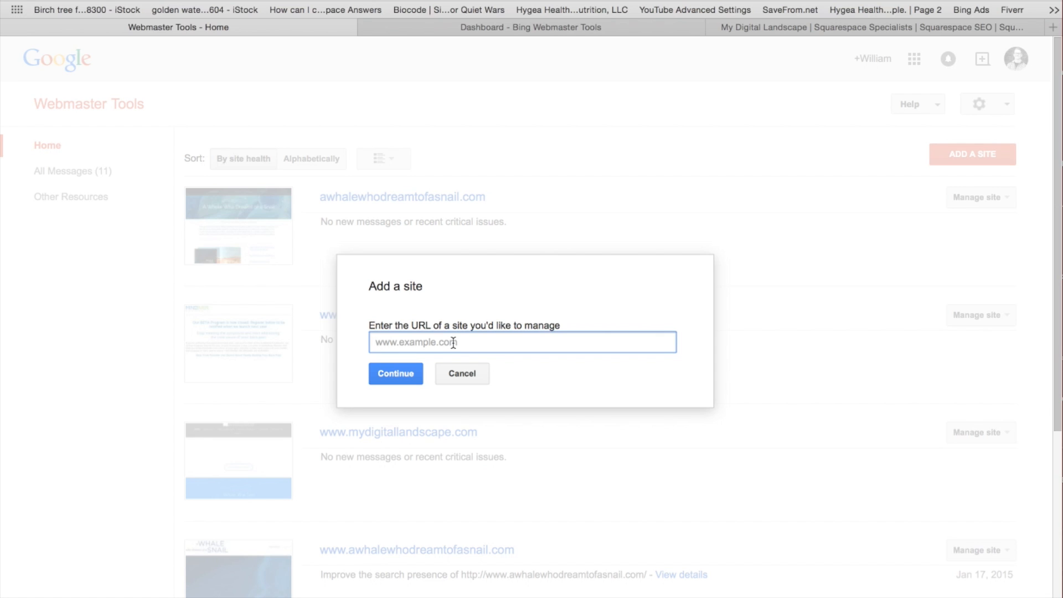
mouse_move(453, 342)
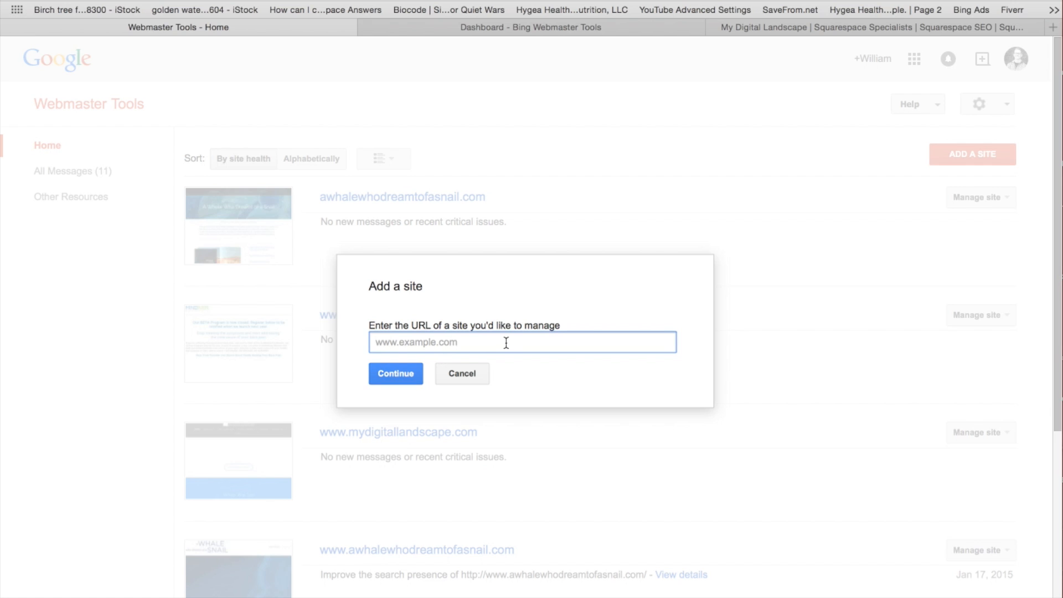
left_click(461, 374)
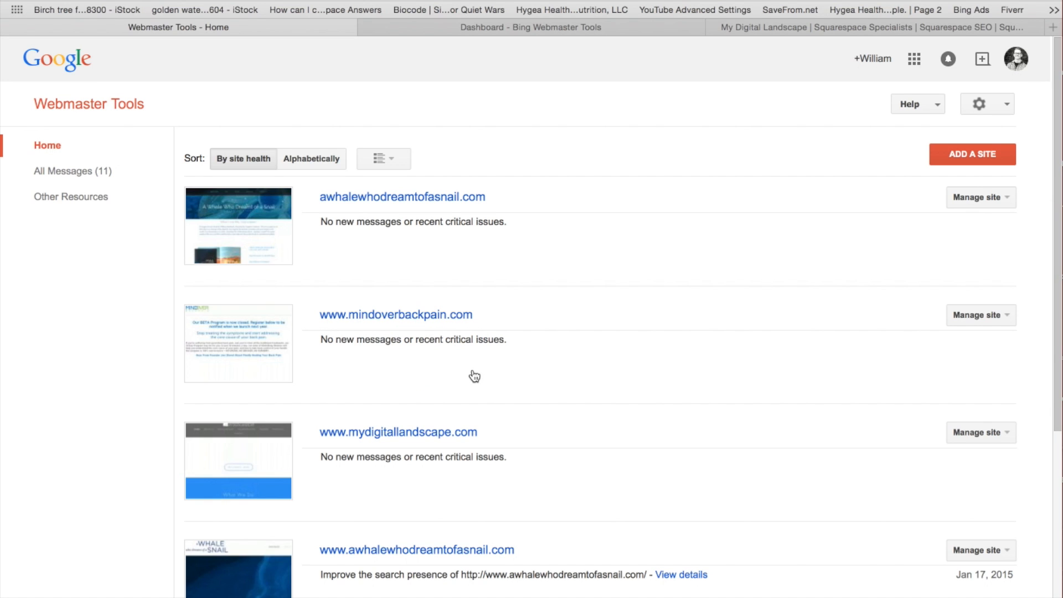
mouse_move(430, 343)
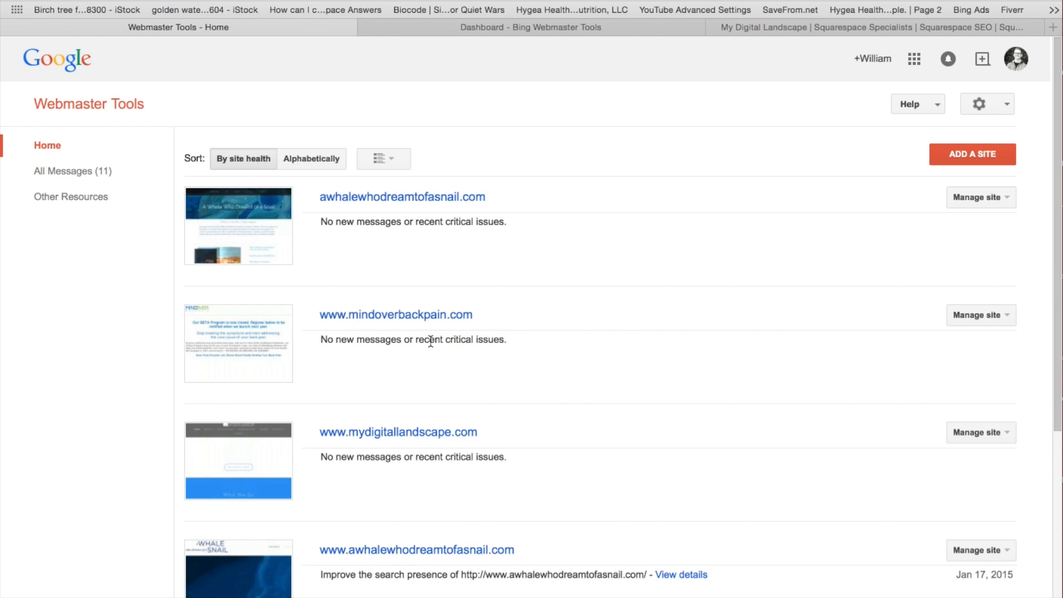
mouse_move(527, 300)
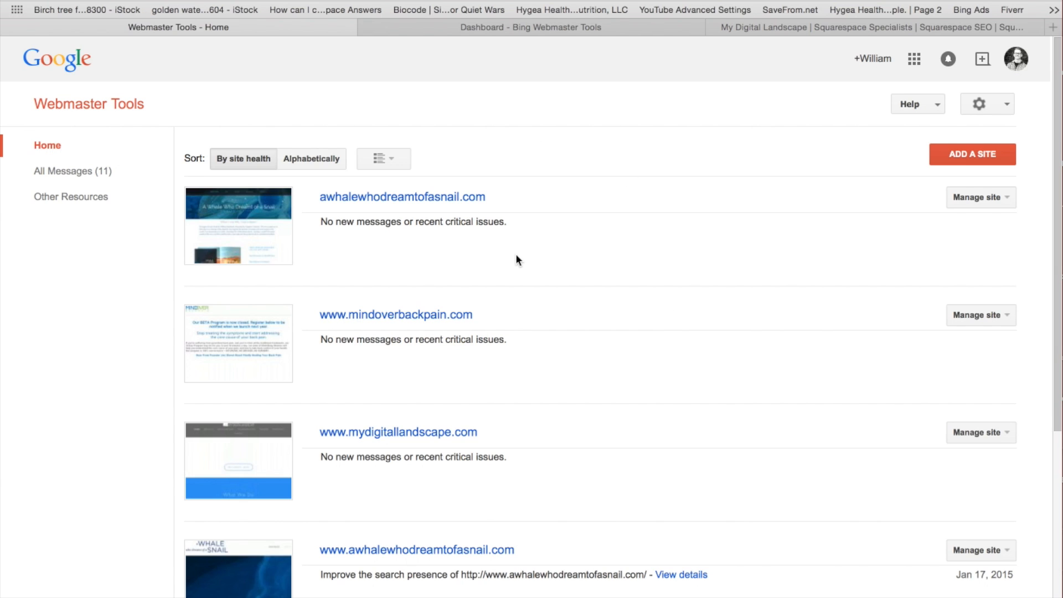
mouse_move(486, 255)
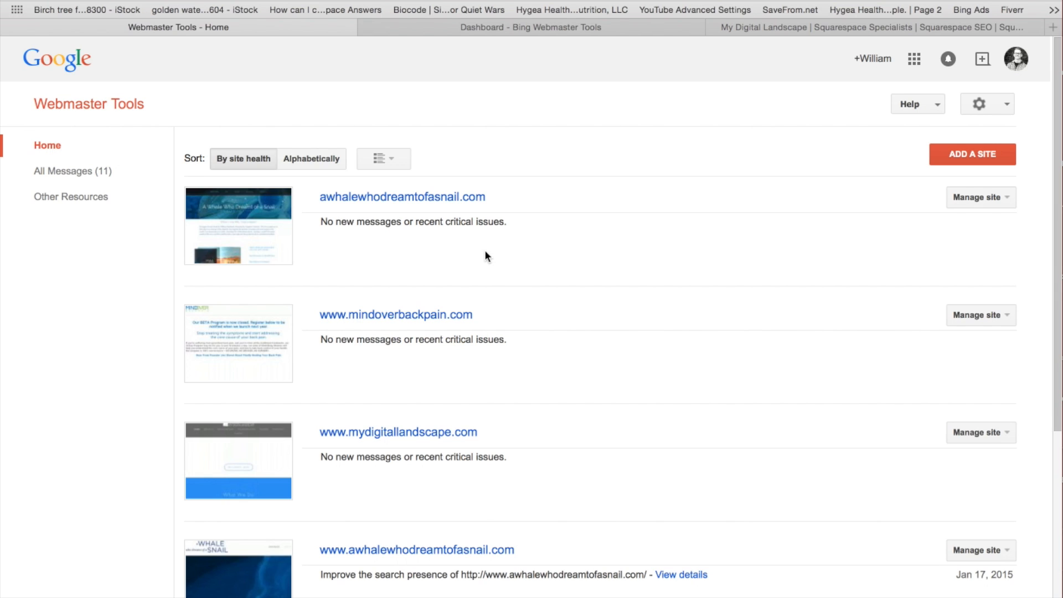
mouse_move(395, 289)
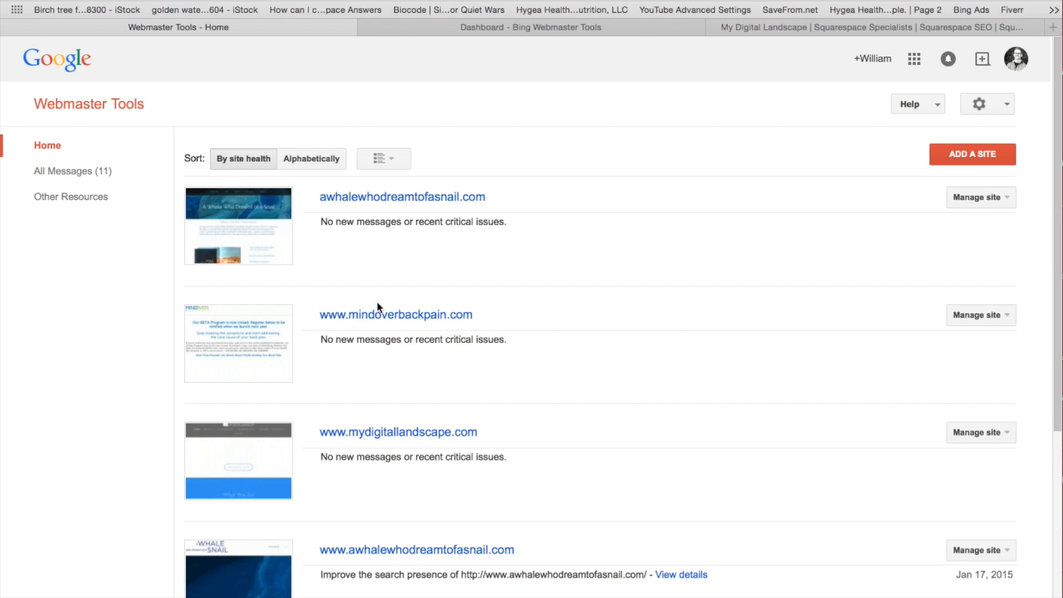
mouse_move(302, 274)
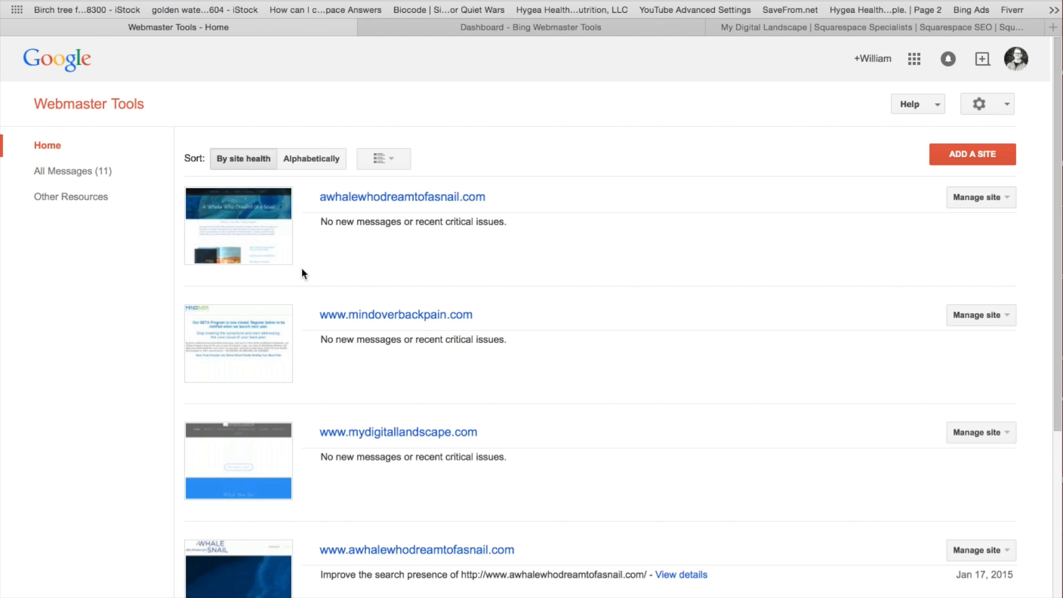
mouse_move(432, 169)
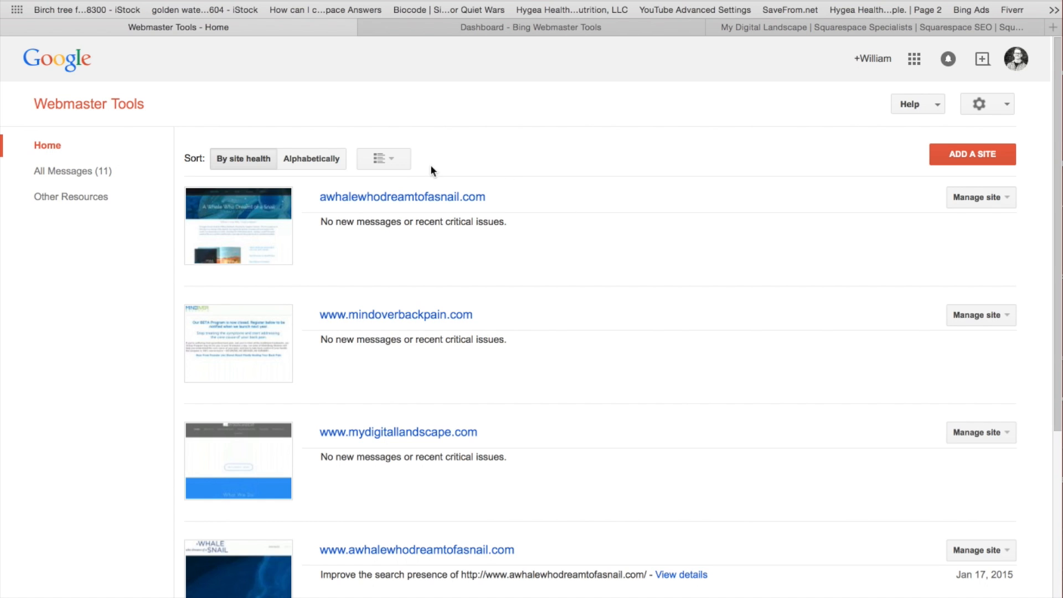
mouse_move(882, 150)
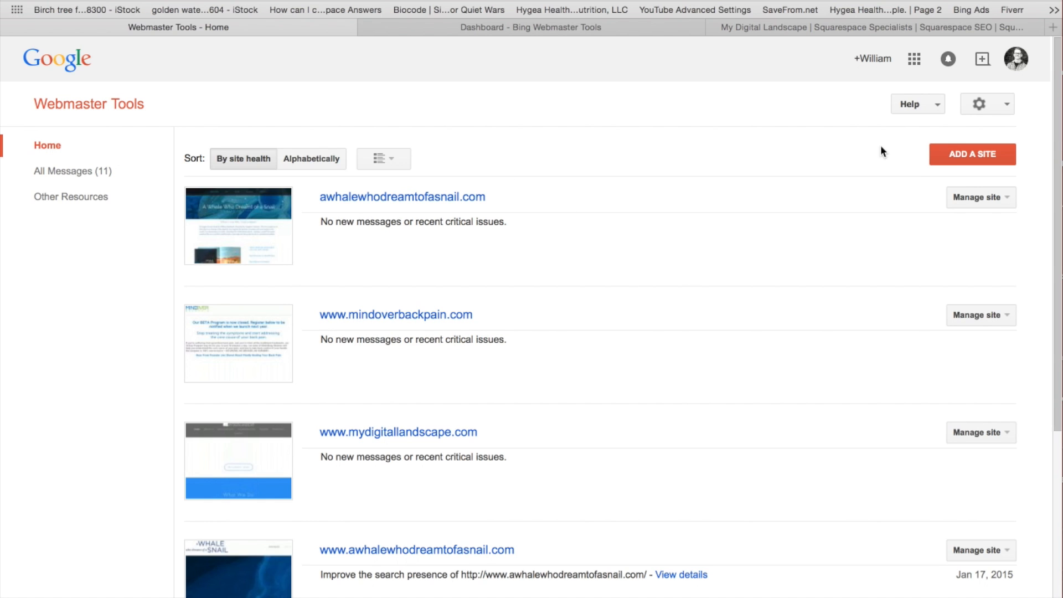
scroll("down", 3)
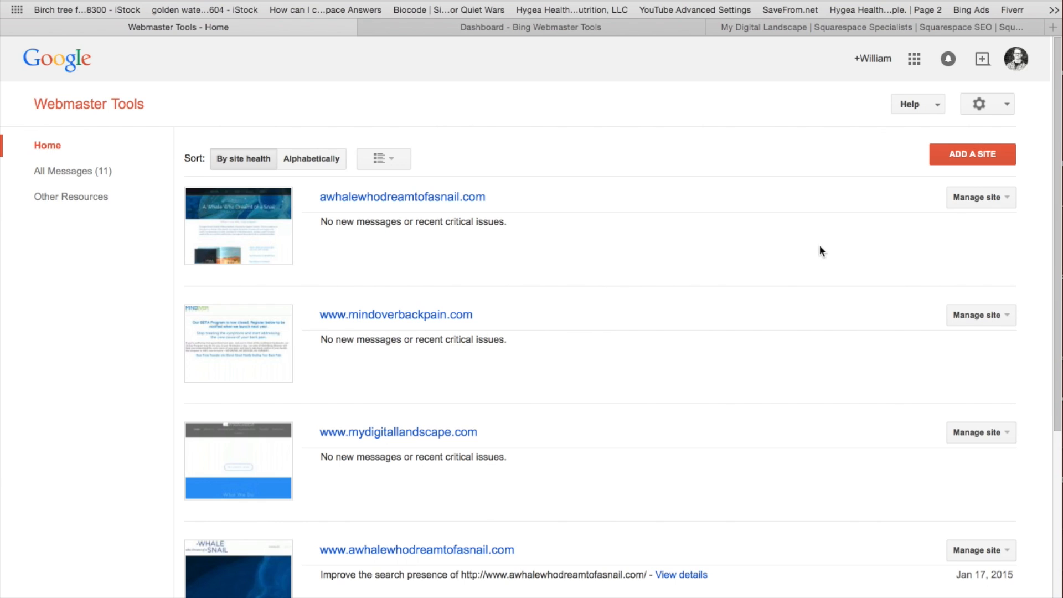
mouse_move(960, 168)
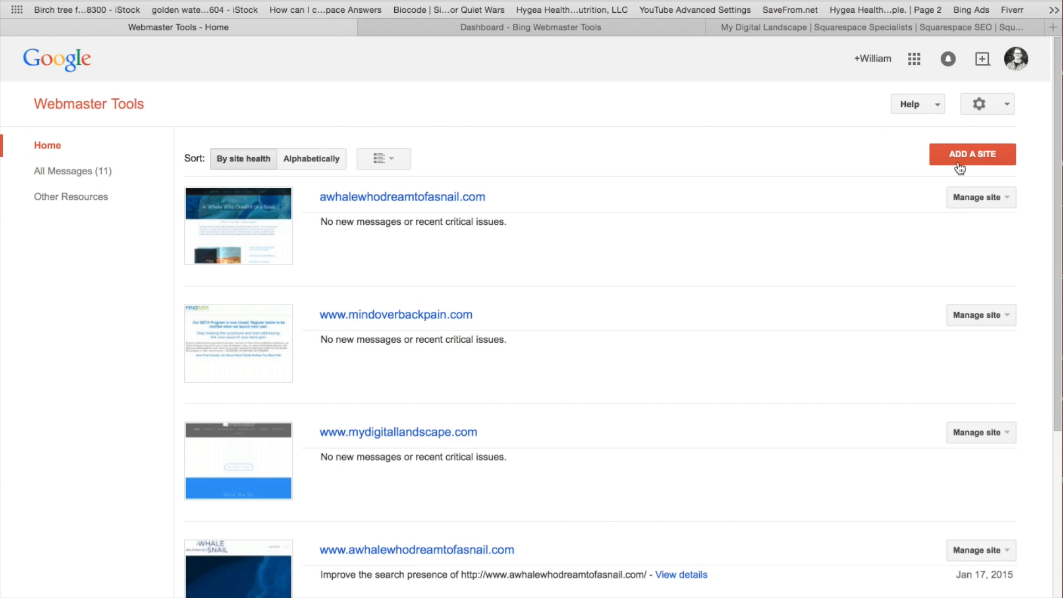
mouse_move(471, 246)
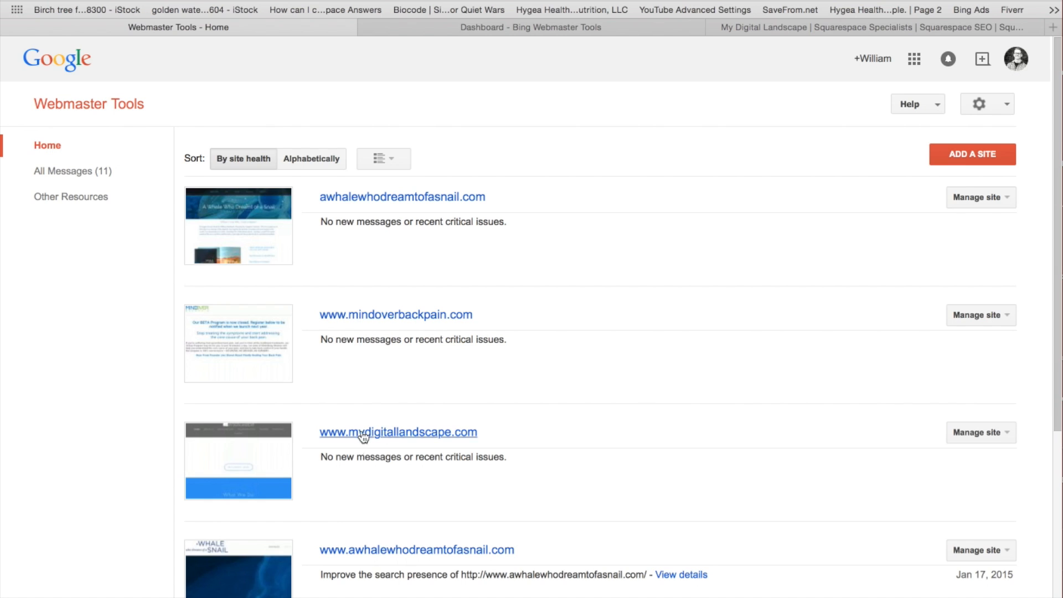
scroll("down", 3)
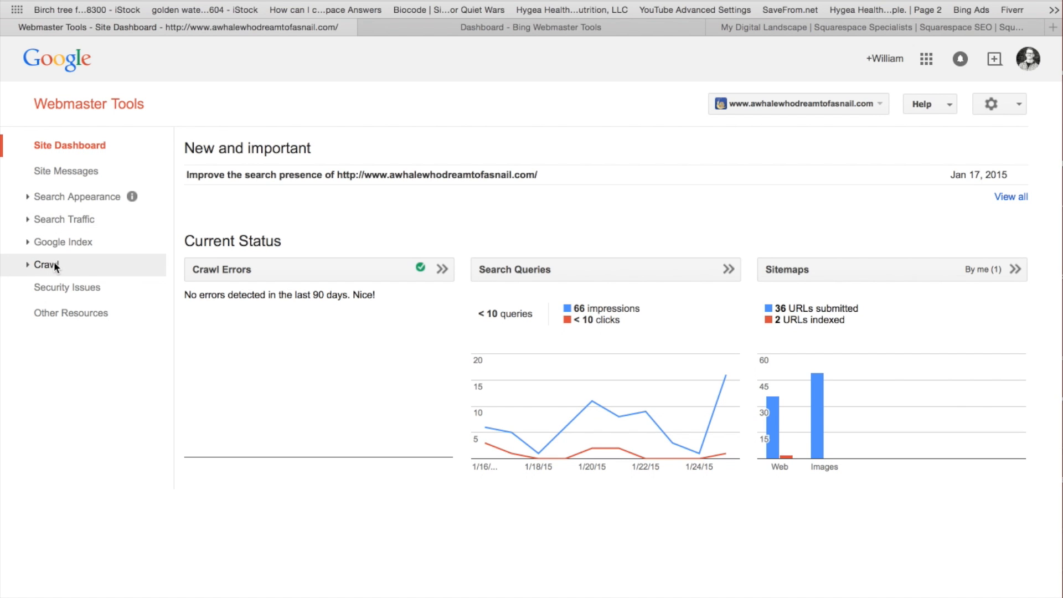
Go to the site's Sitemaps report under Crawl and start adding a new sitemap
left_click(46, 265)
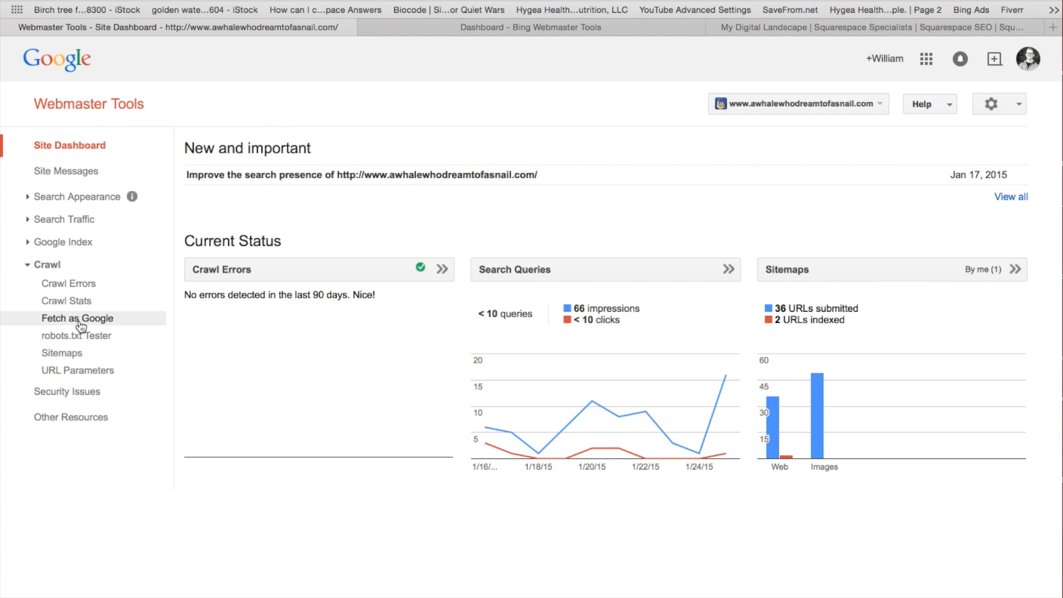
mouse_move(62, 352)
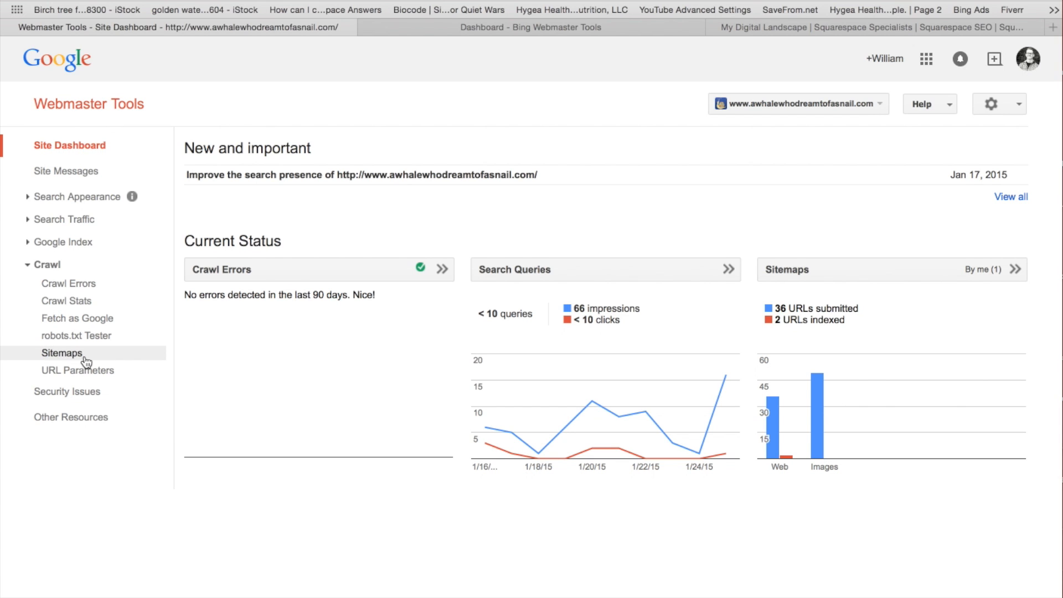
mouse_move(87, 361)
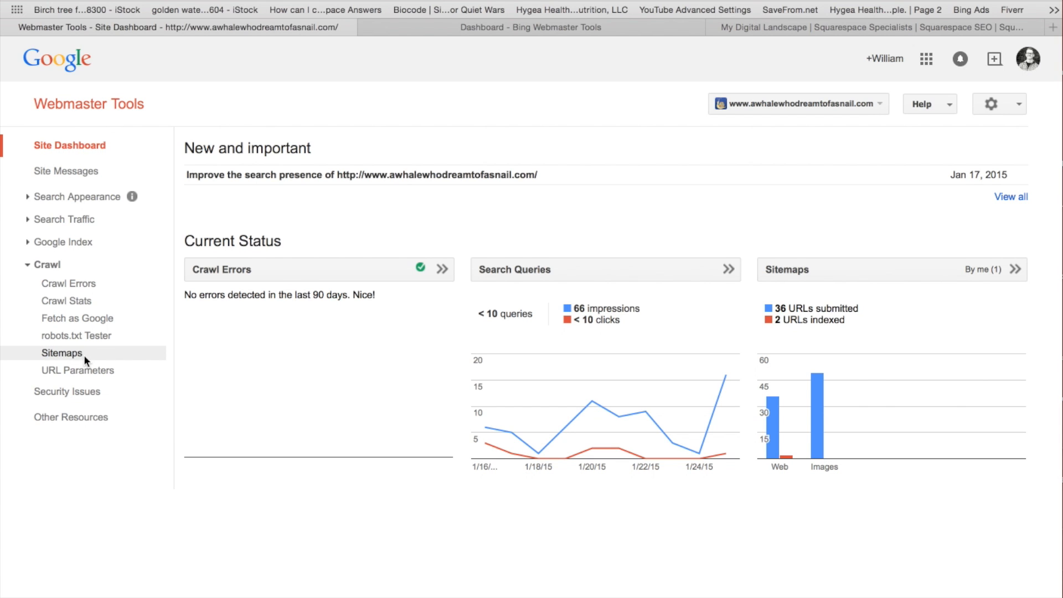
left_click(61, 352)
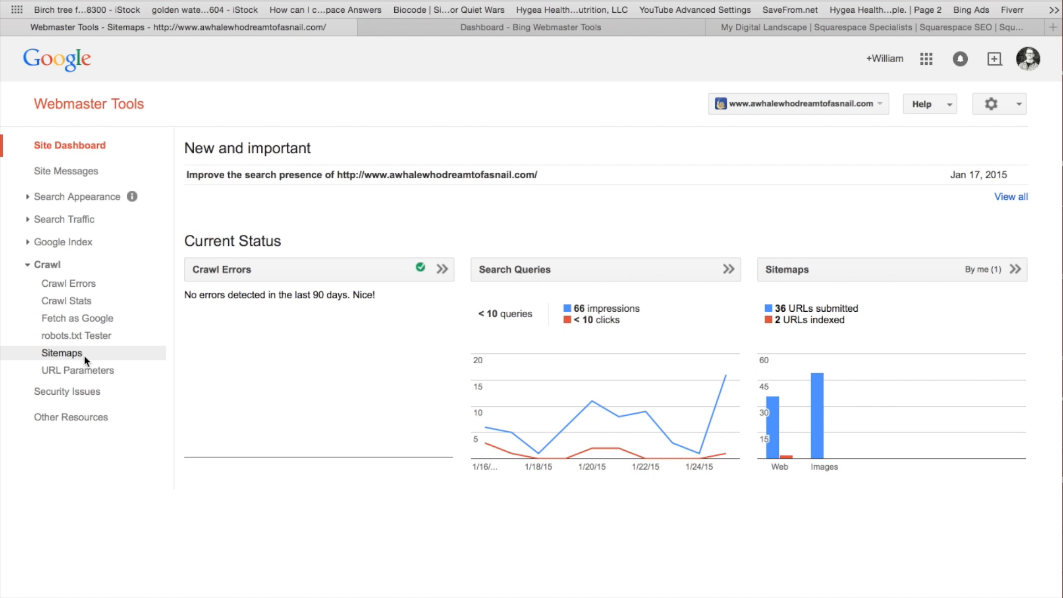
left_click(62, 352)
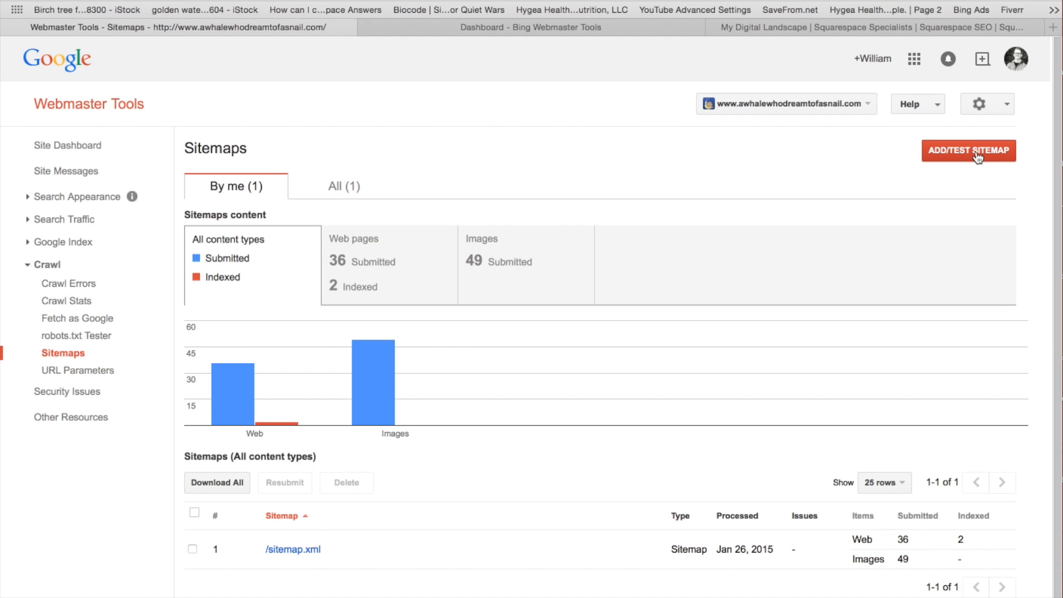
left_click(968, 150)
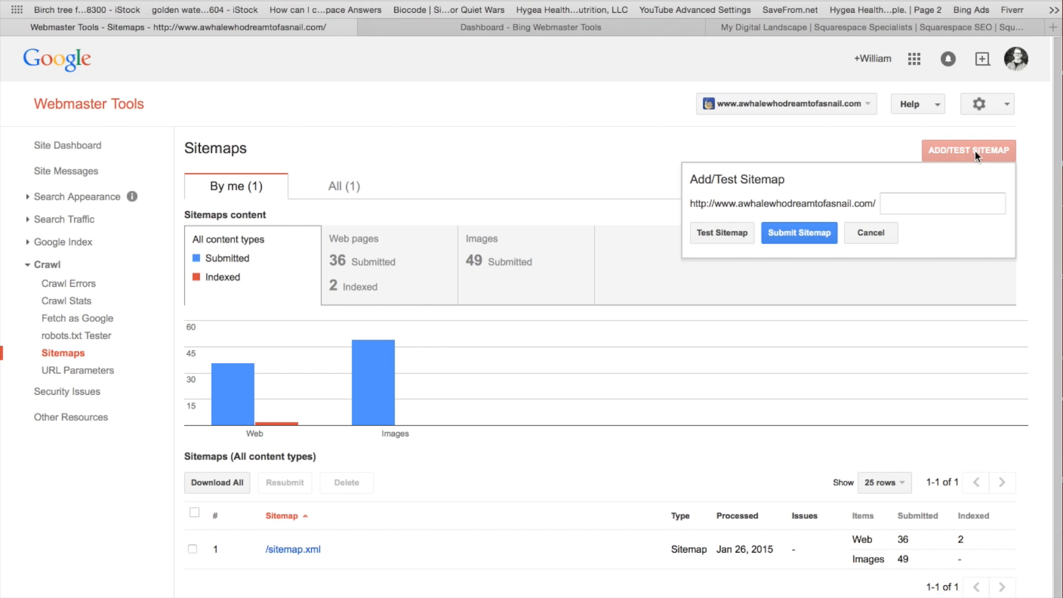
mouse_move(865, 204)
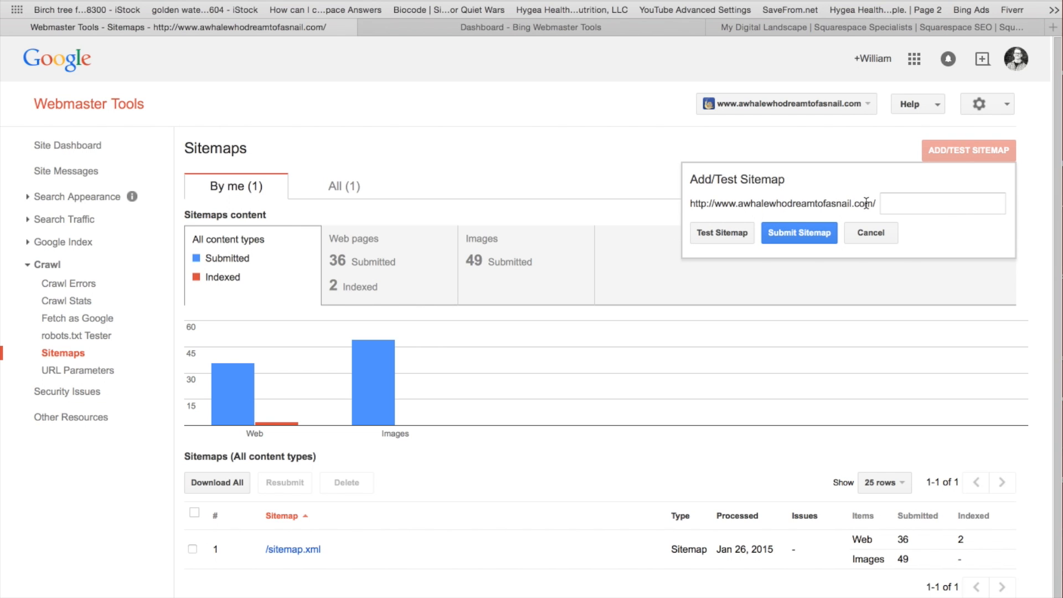
Enter sitemap.xml in the Add/Test Sitemap form, then close the form without submitting
left_click(942, 203)
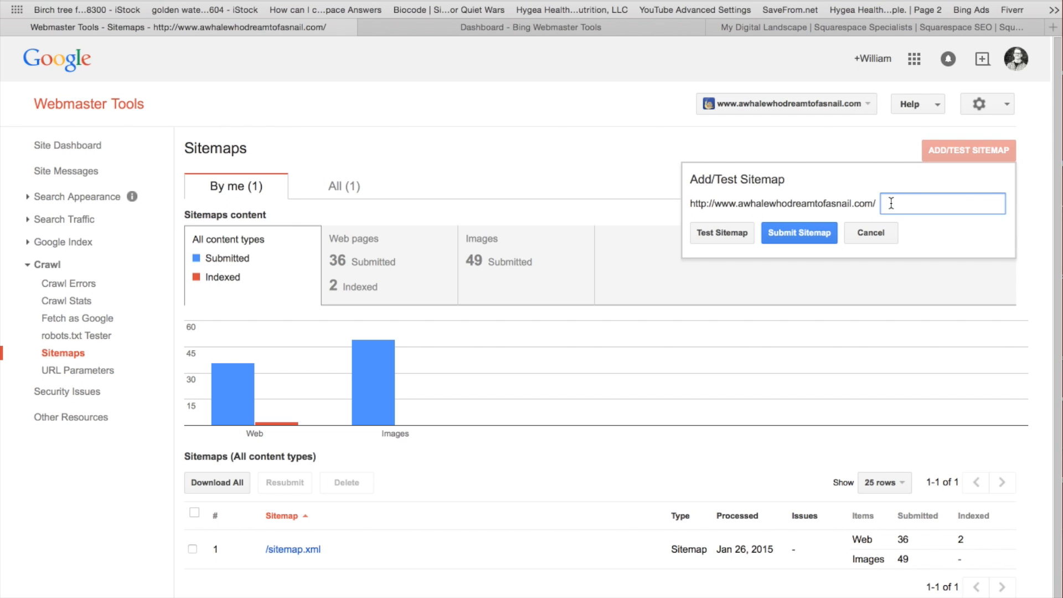
type("site")
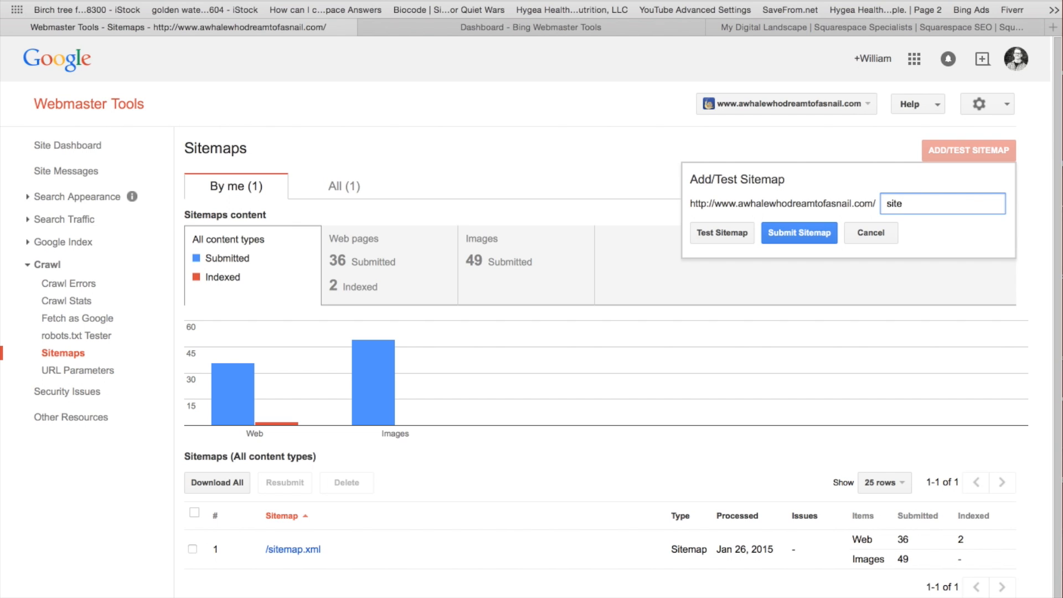
type("map")
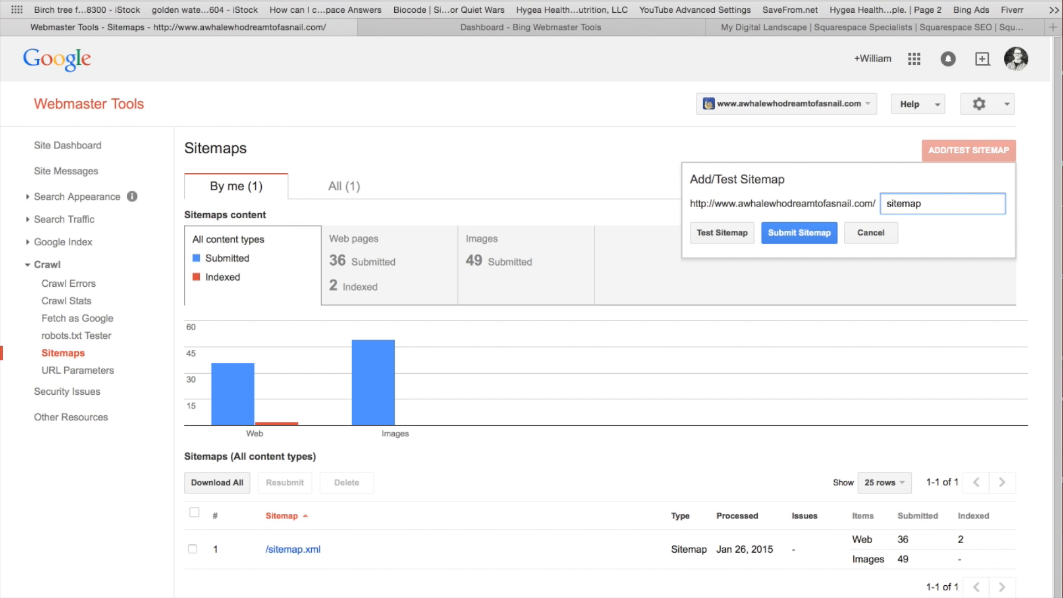
type(".xml")
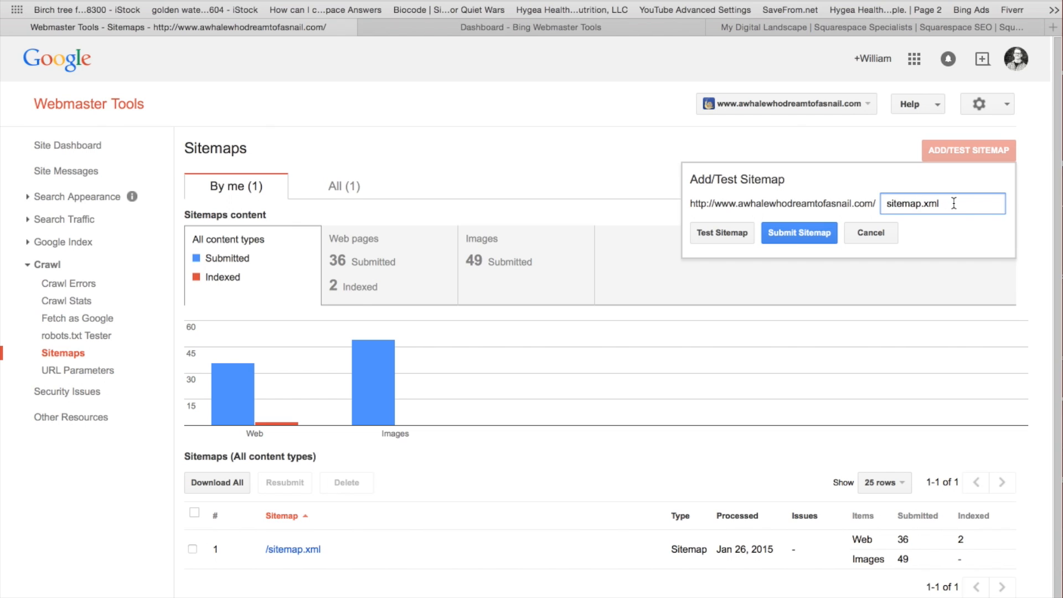
mouse_move(823, 249)
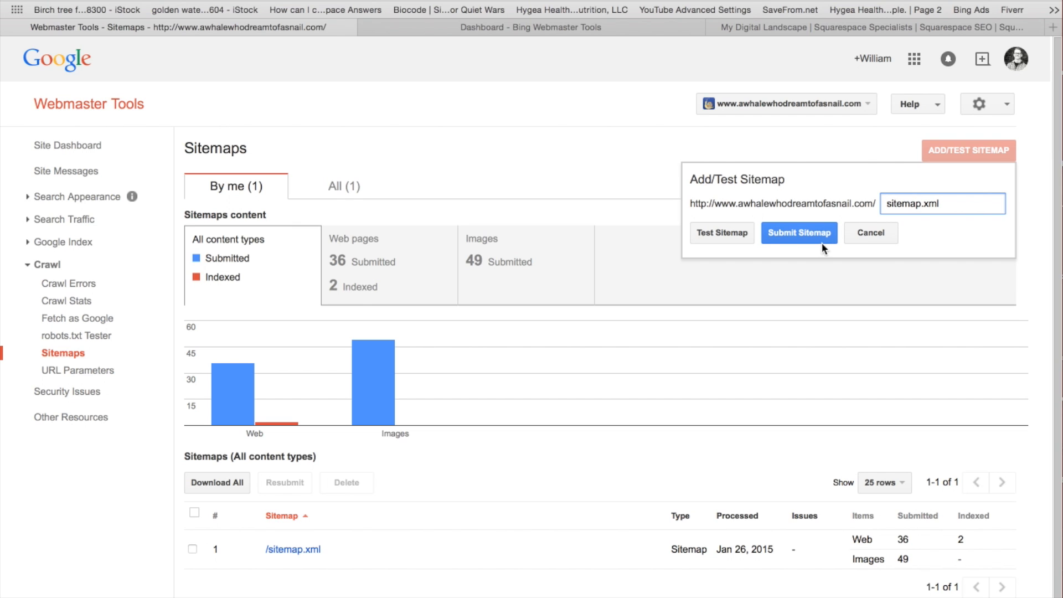
mouse_move(672, 313)
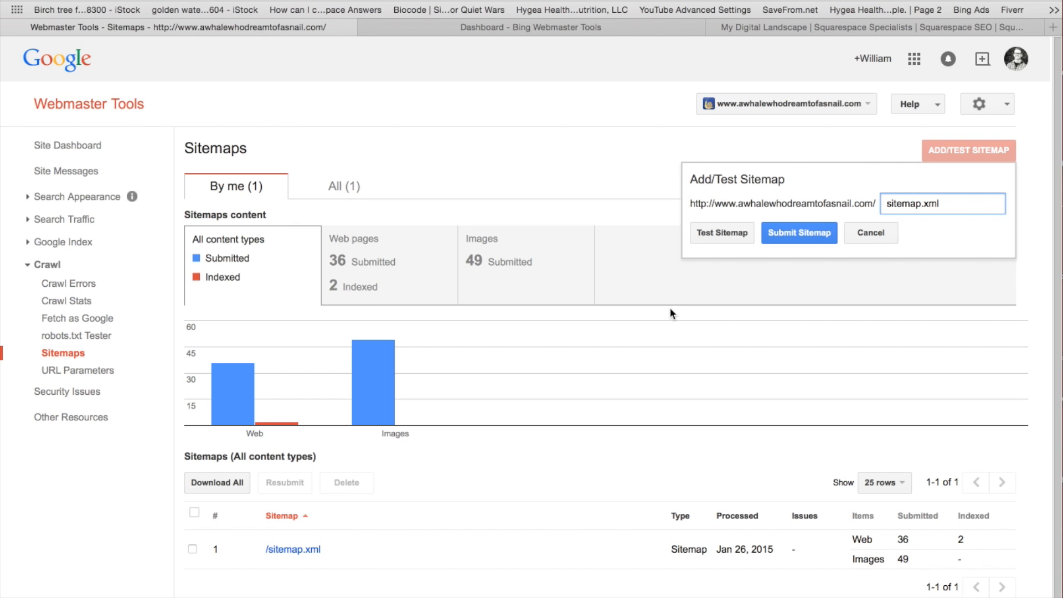
mouse_move(874, 182)
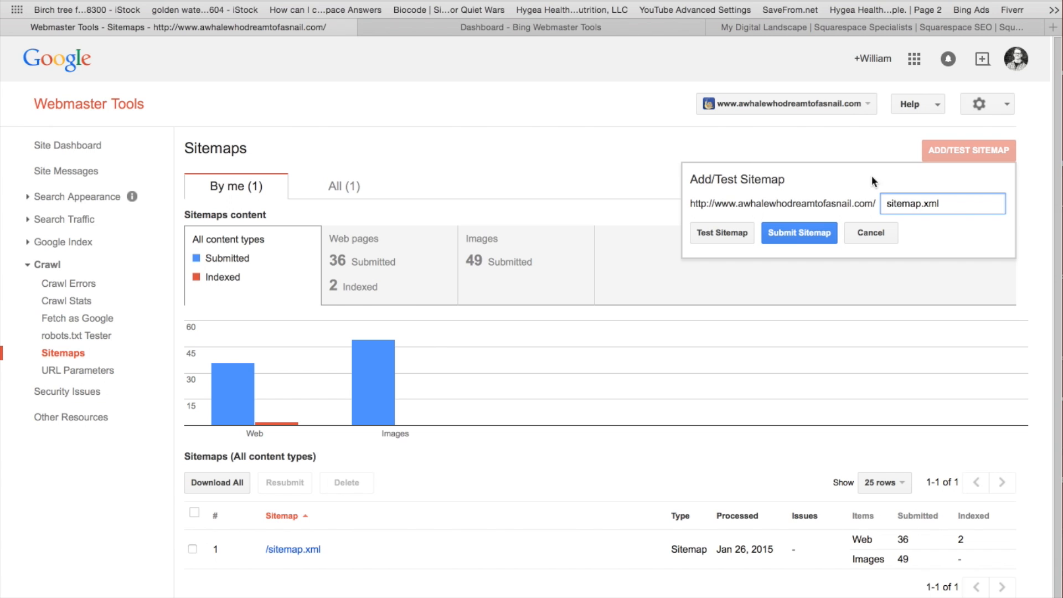
double_click(911, 203)
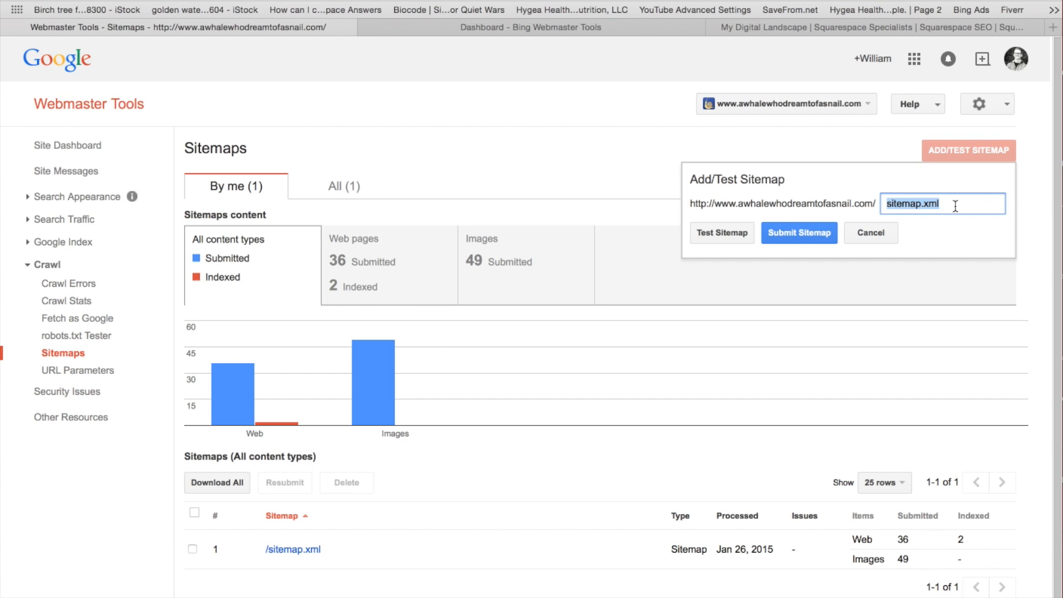
left_click(871, 233)
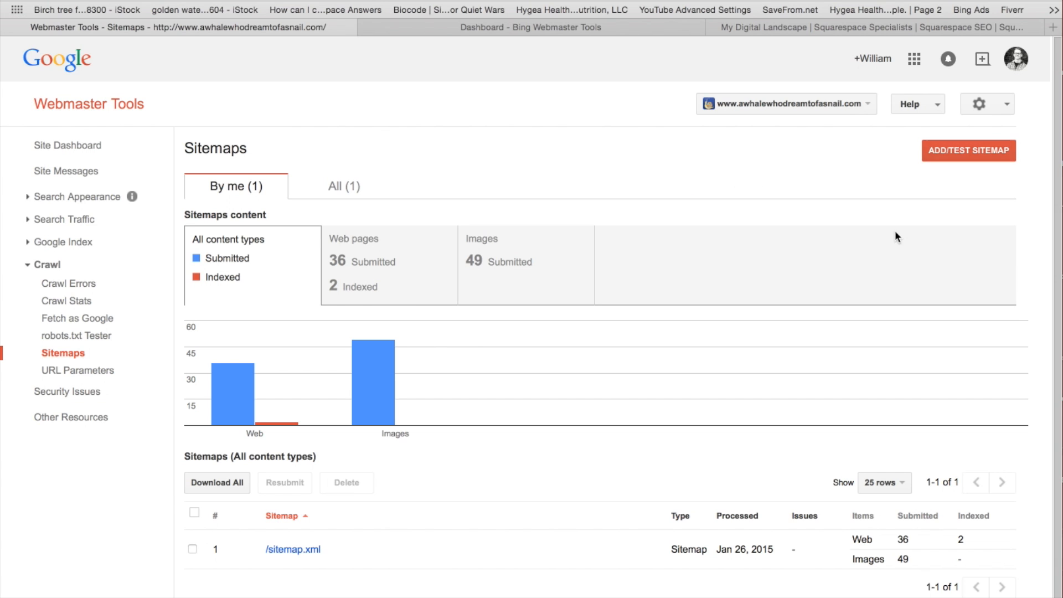
left_click(530, 27)
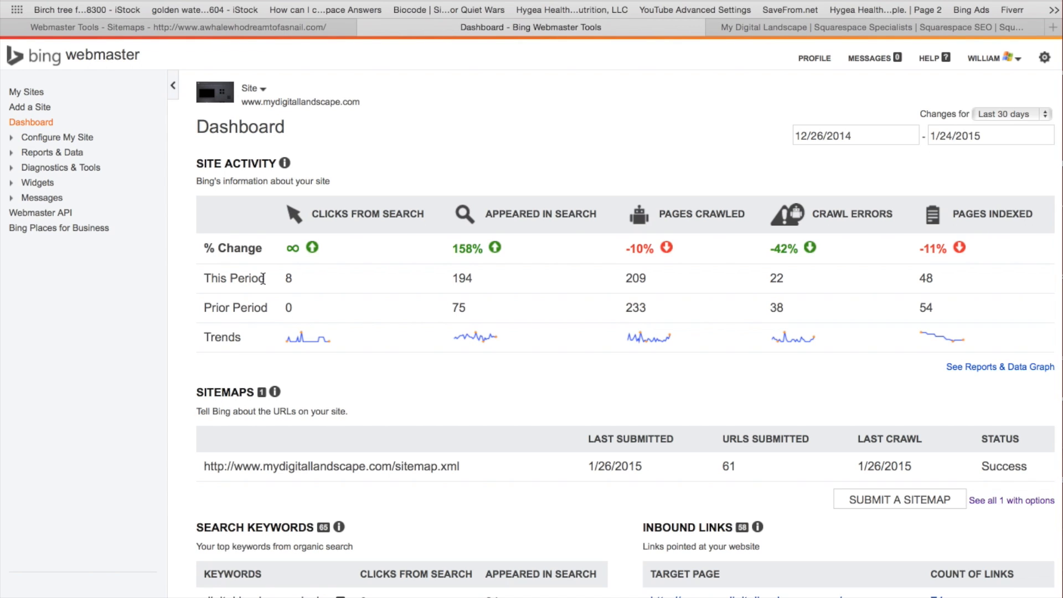
mouse_move(510, 348)
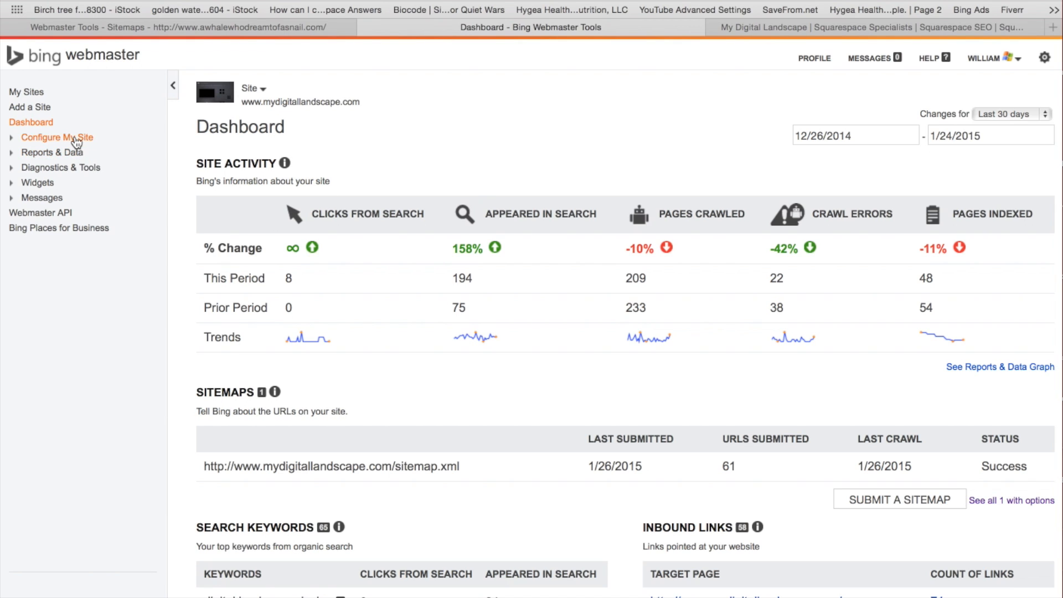
Show the Configure My Site page for mydigitallandscape.com in Bing Webmaster Tools
left_click(56, 137)
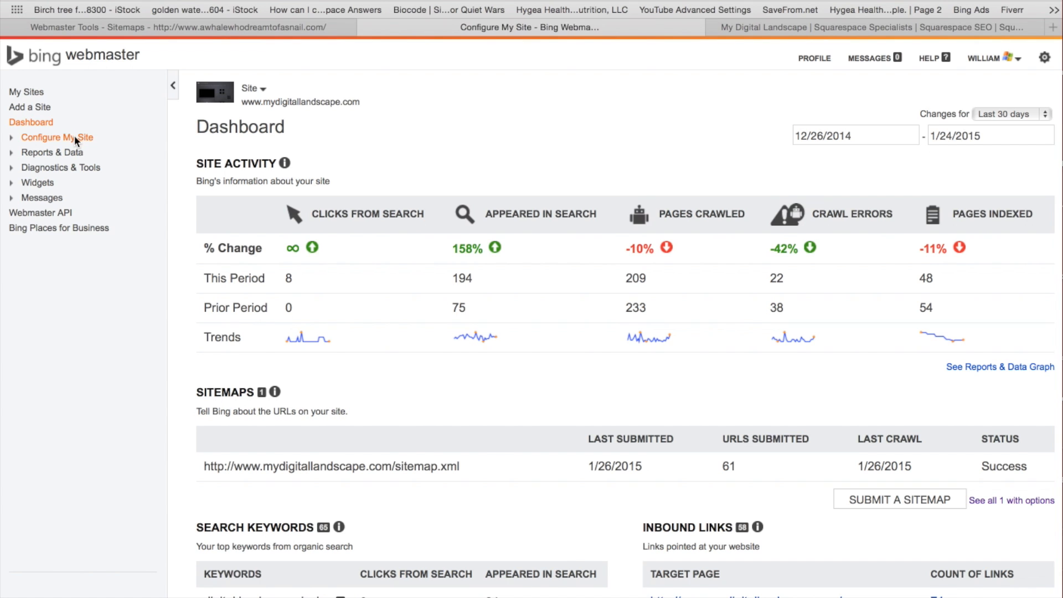
left_click(56, 137)
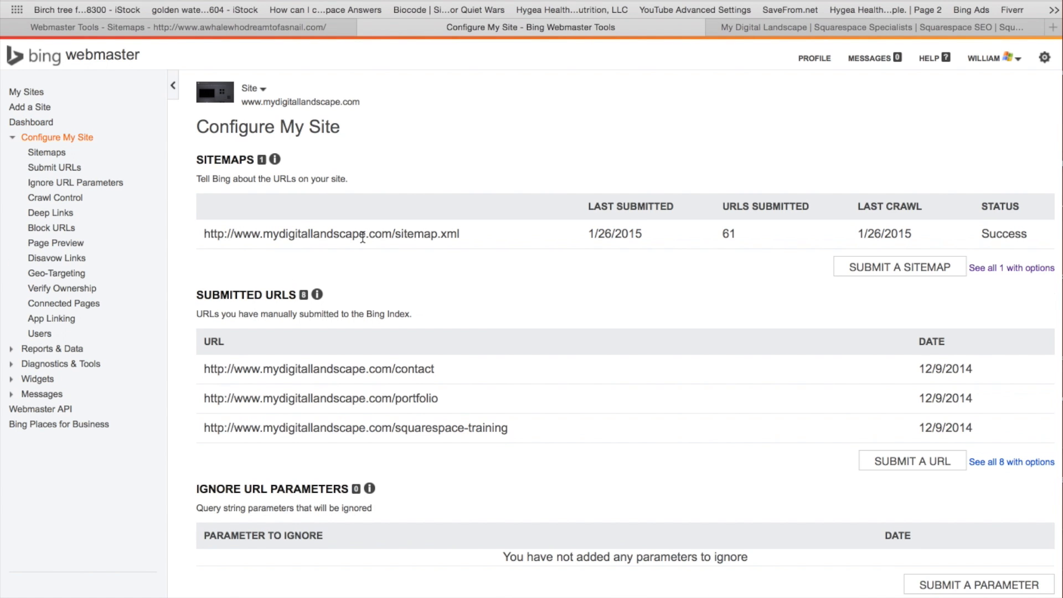
mouse_move(334, 238)
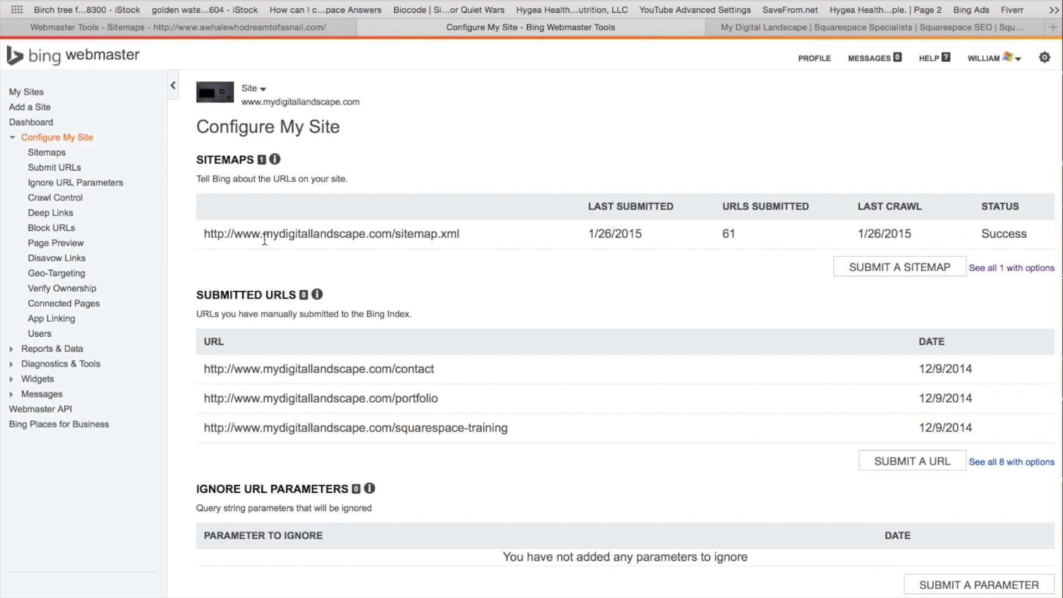
mouse_move(325, 285)
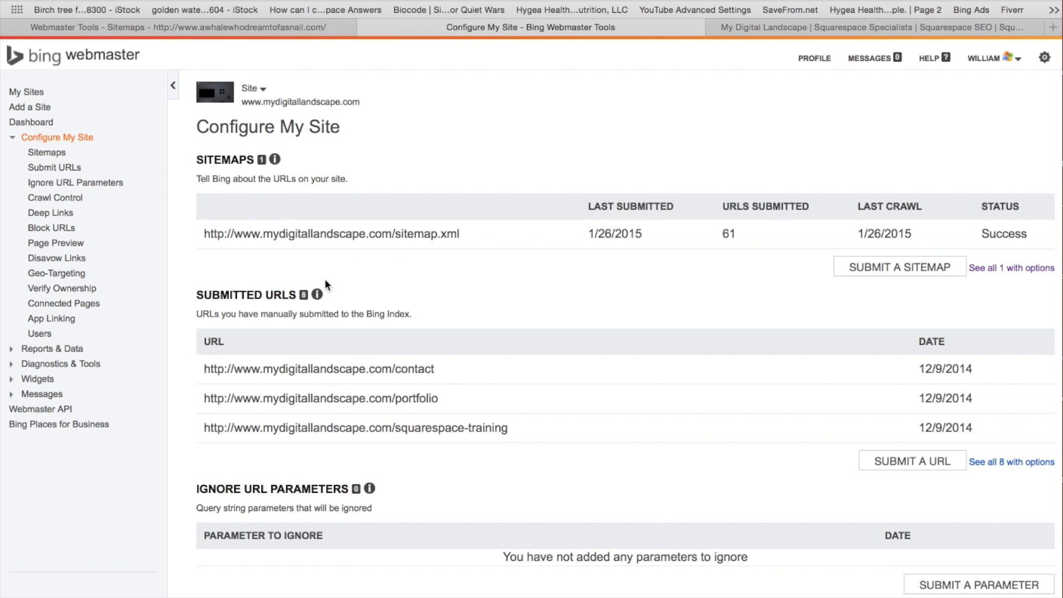
mouse_move(616, 332)
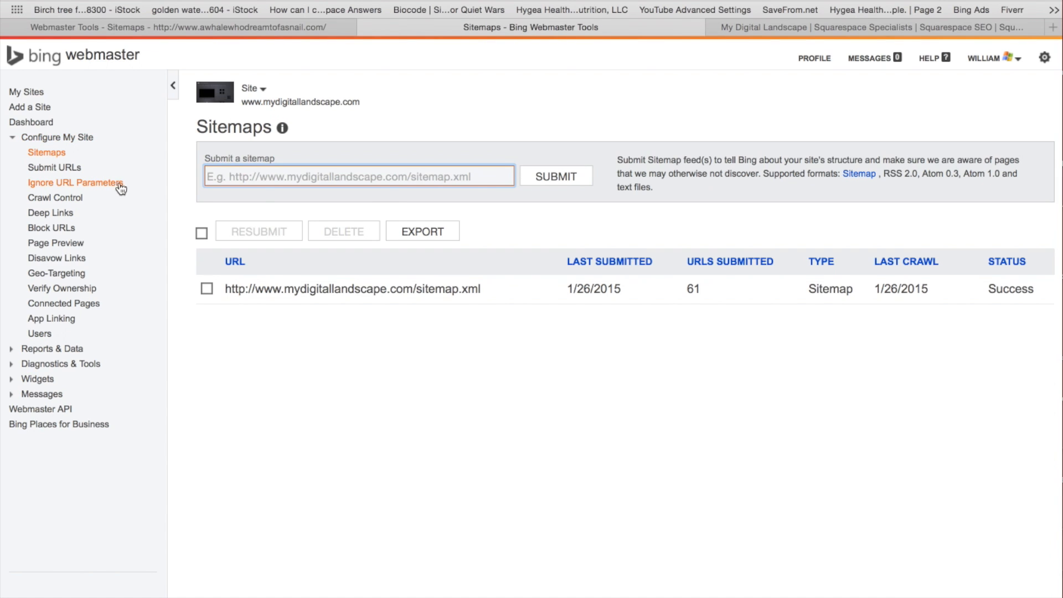
mouse_move(227, 201)
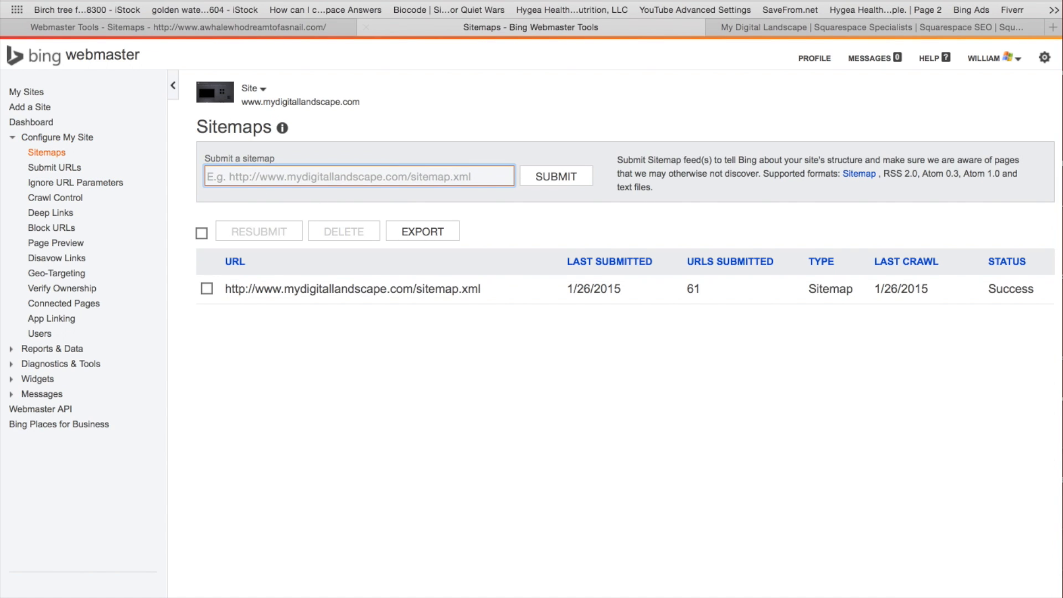
mouse_move(685, 71)
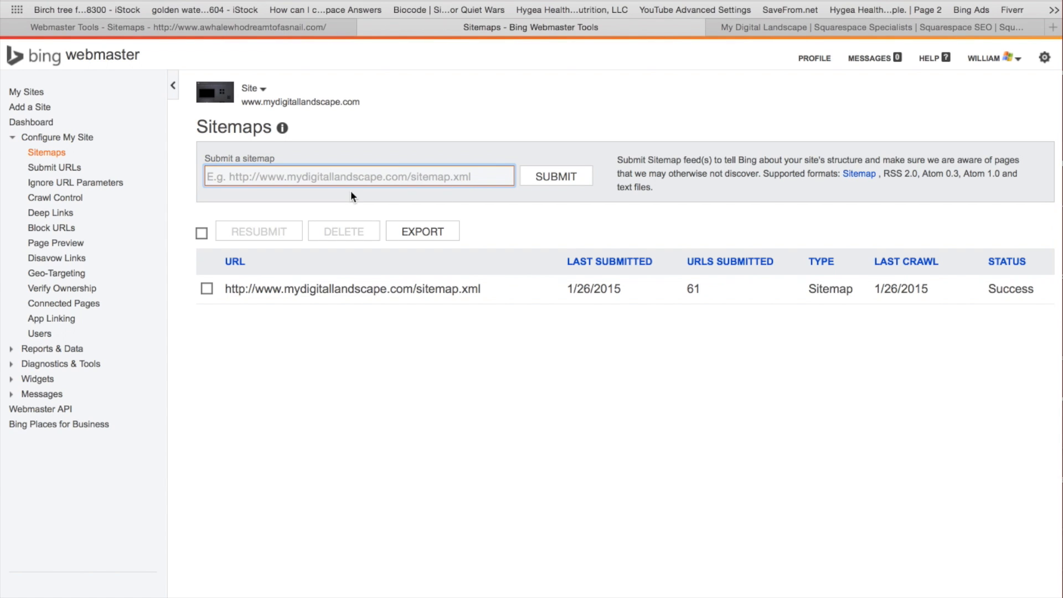
Start entering a sitemap address in the Submit a sitemap field
left_click(358, 176)
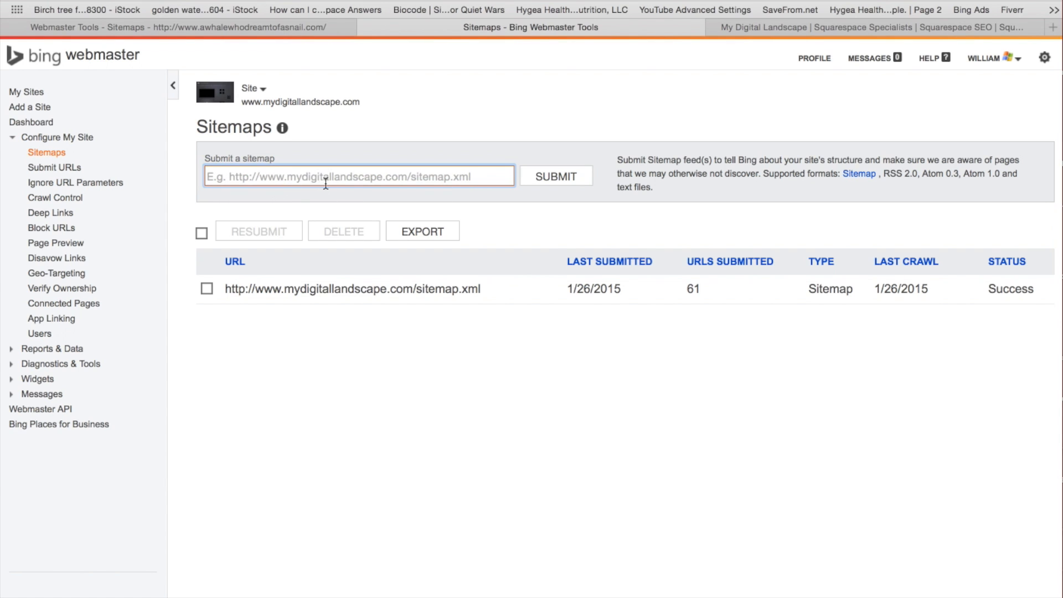
mouse_move(397, 183)
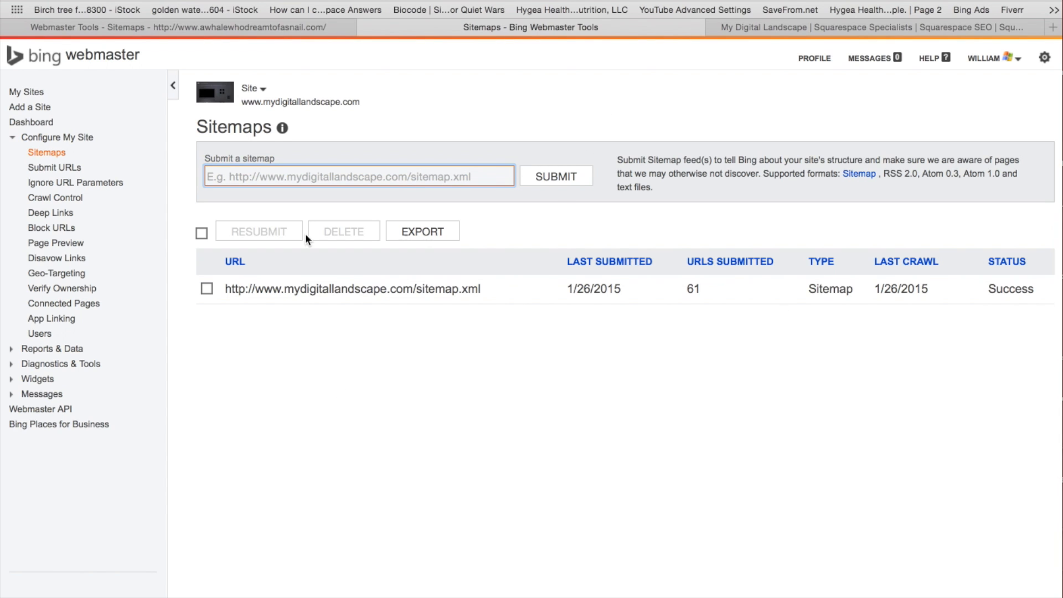
mouse_move(350, 314)
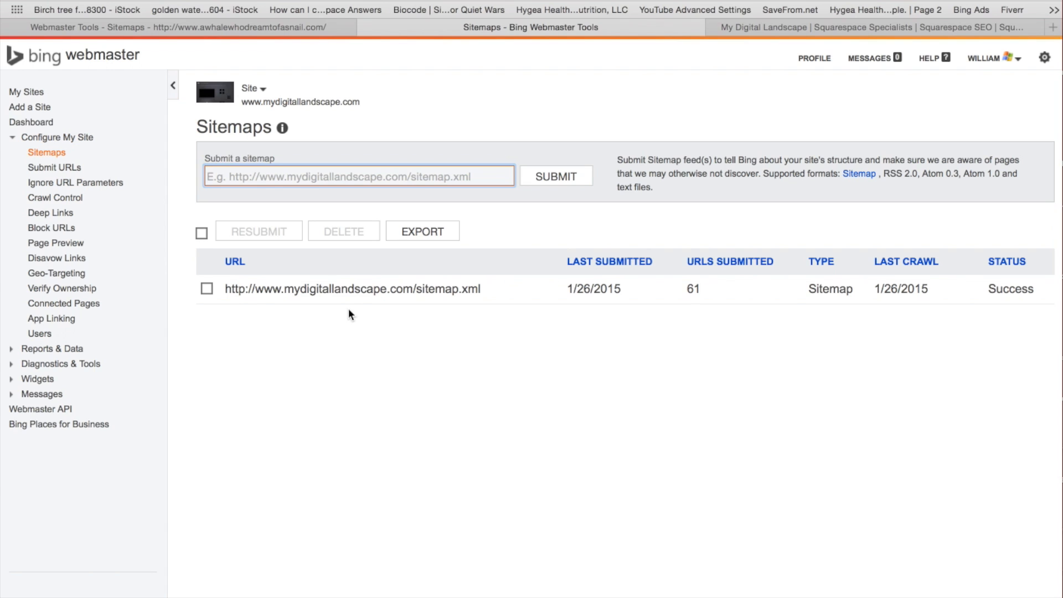